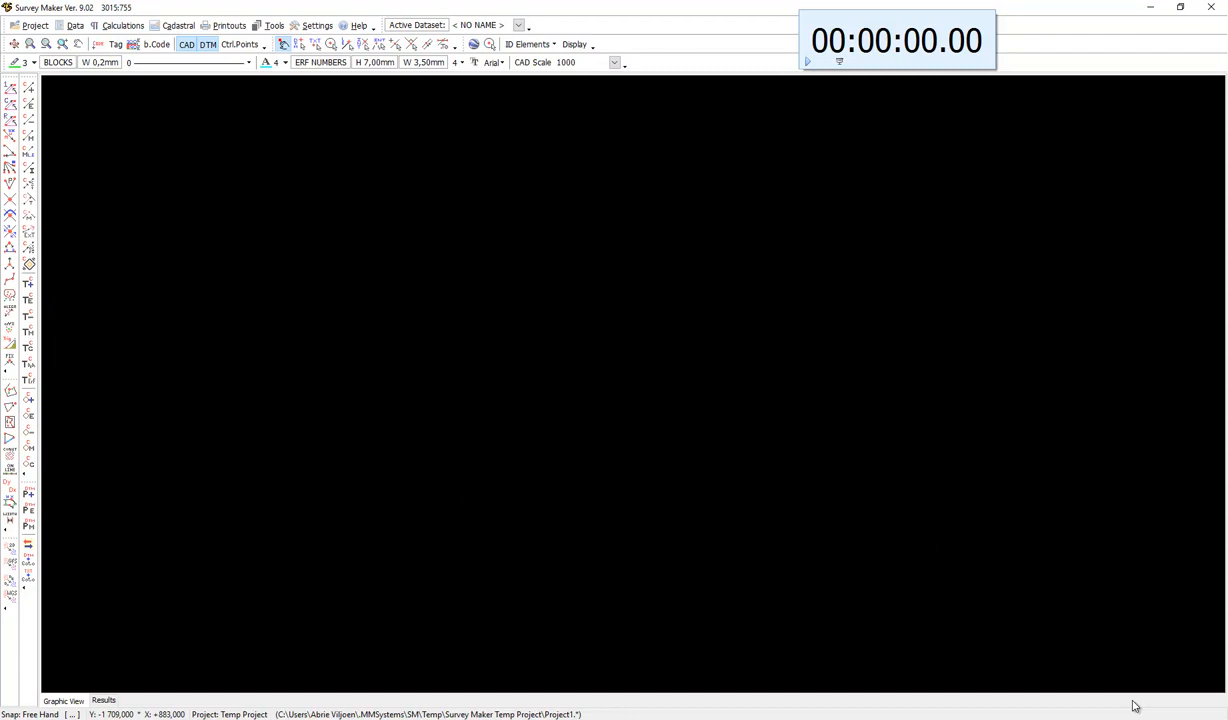
pyautogui.moveTo(770, 174)
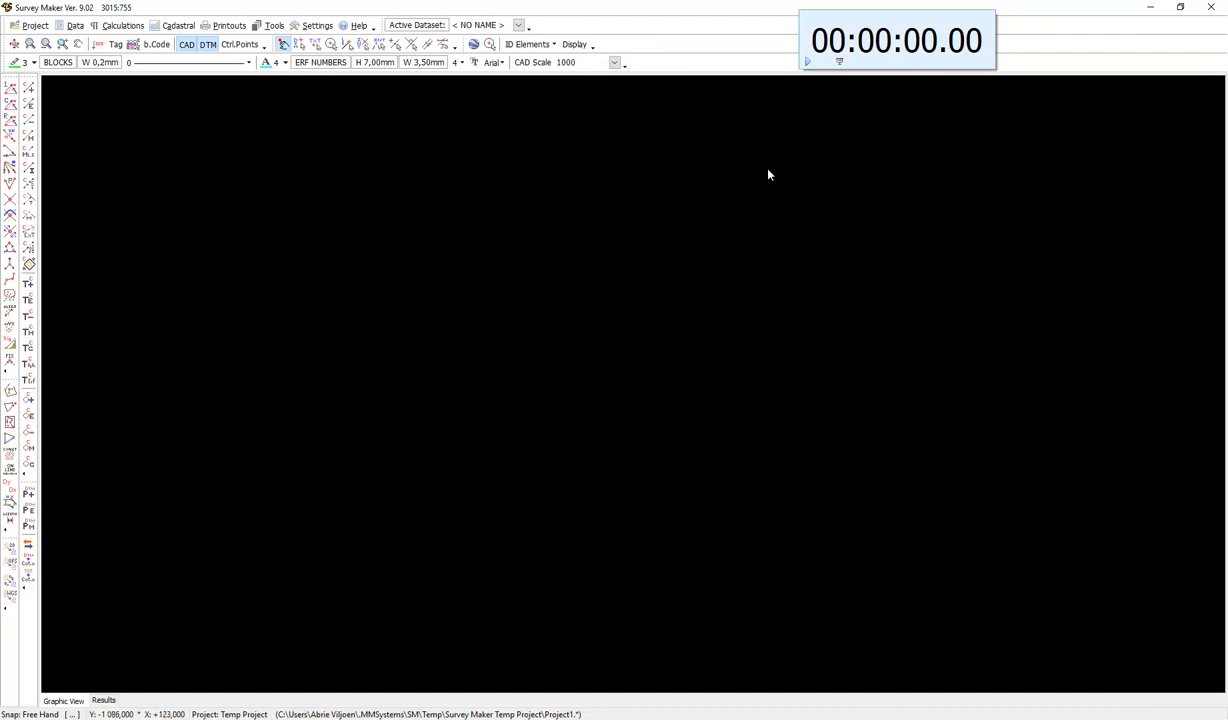
pyautogui.moveTo(785, 94)
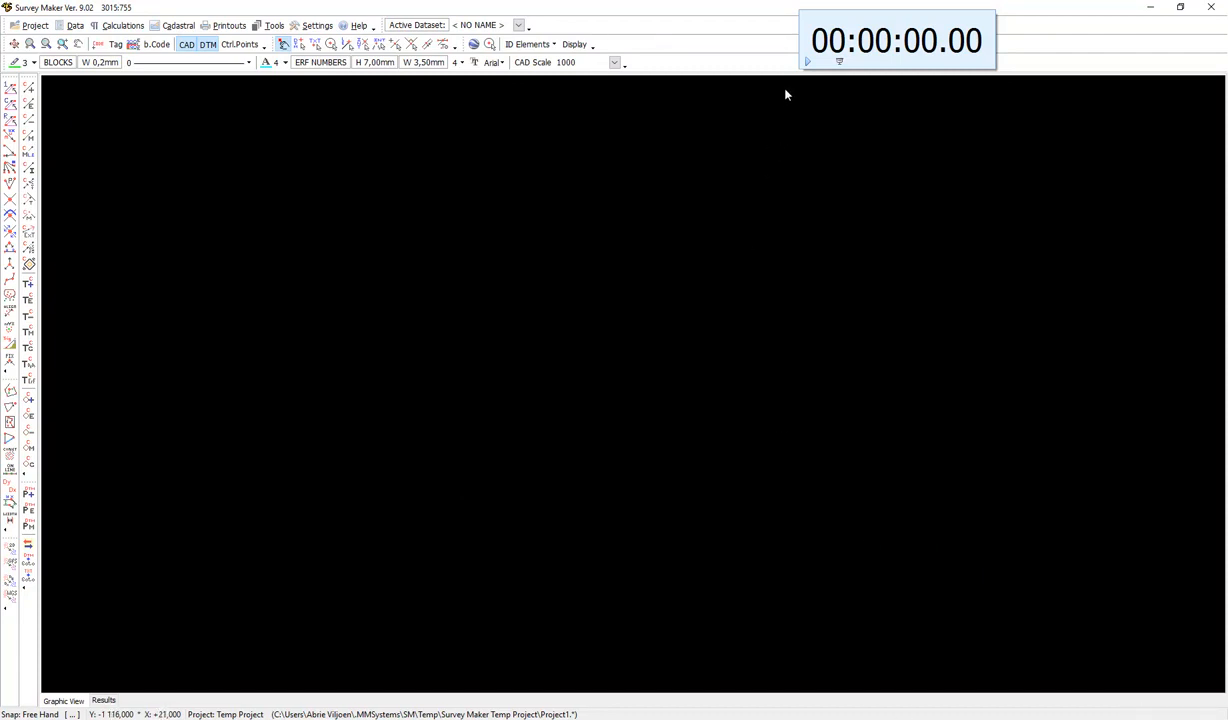
# Import the township DWG drawing into the empty project and show the Cadastral tools.
pyautogui.click(807, 61)
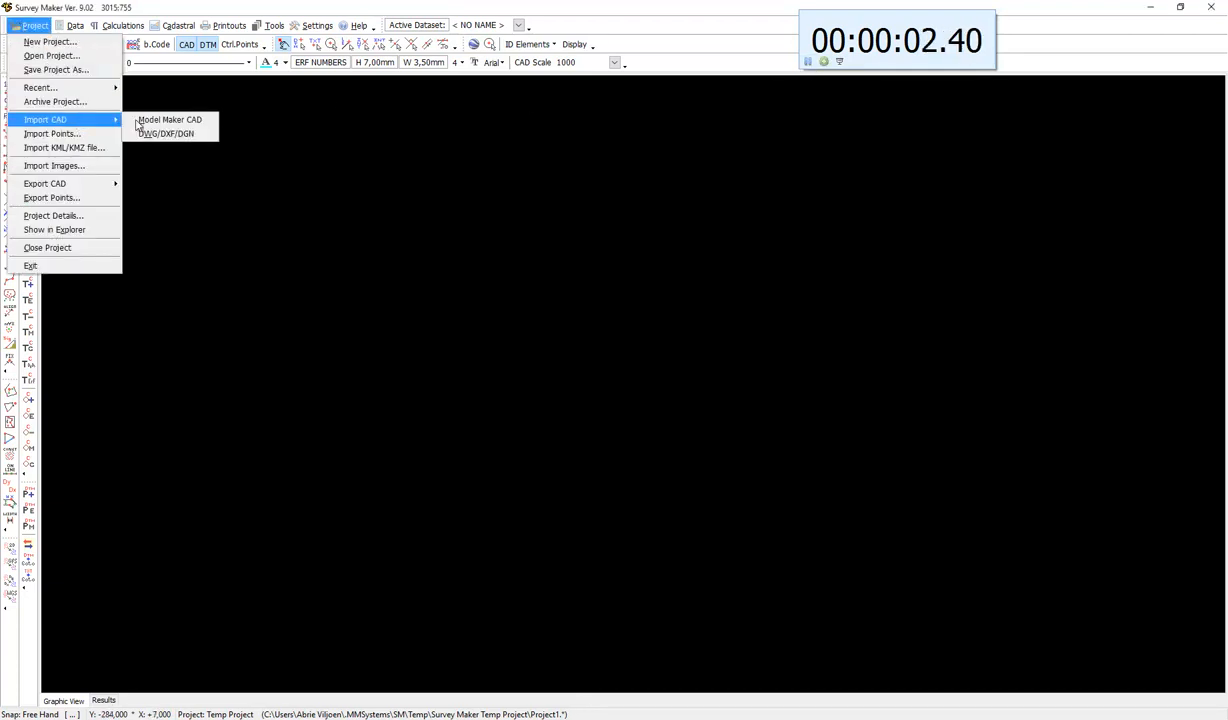
pyautogui.click(167, 133)
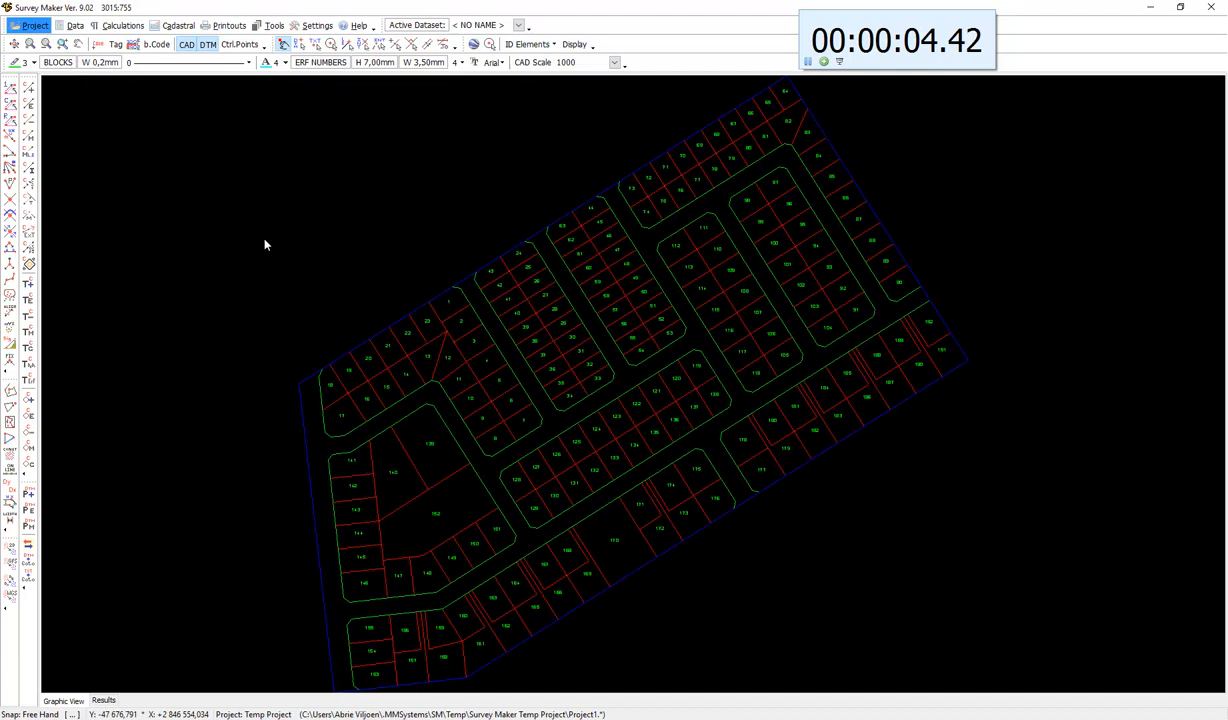
pyautogui.click(33, 25)
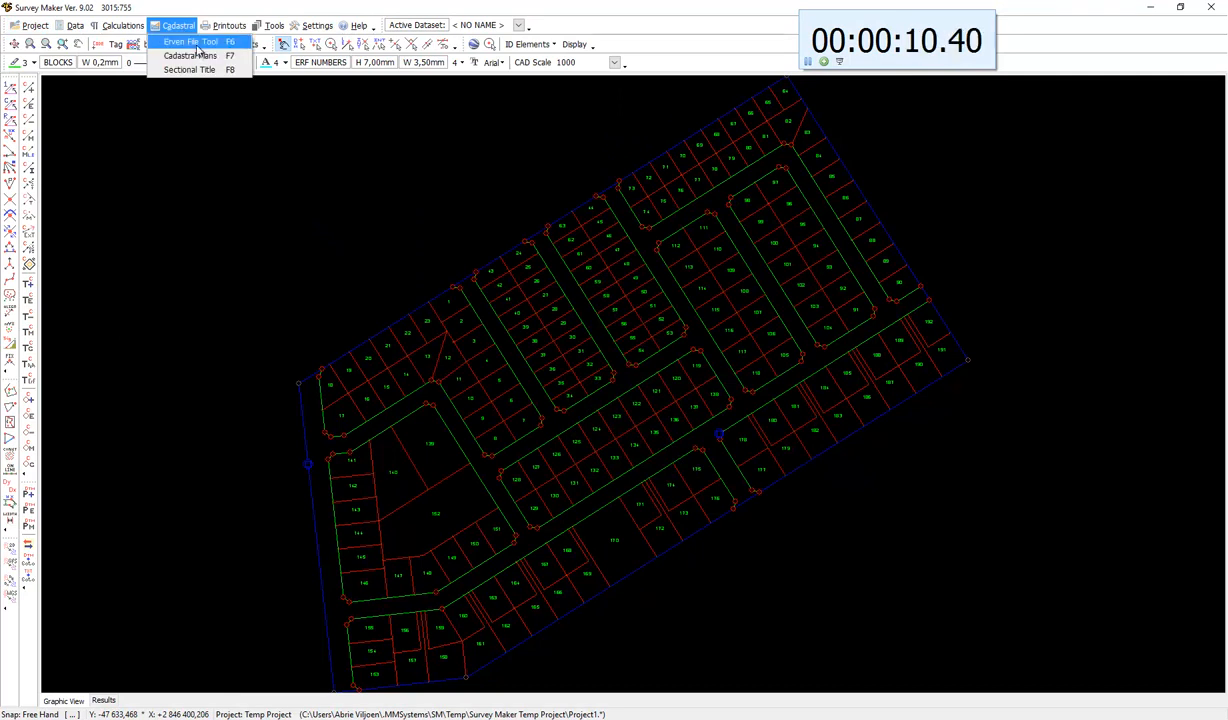
# Create a new erven file named Project1.erf from the Erven File Tool.
pyautogui.click(189, 41)
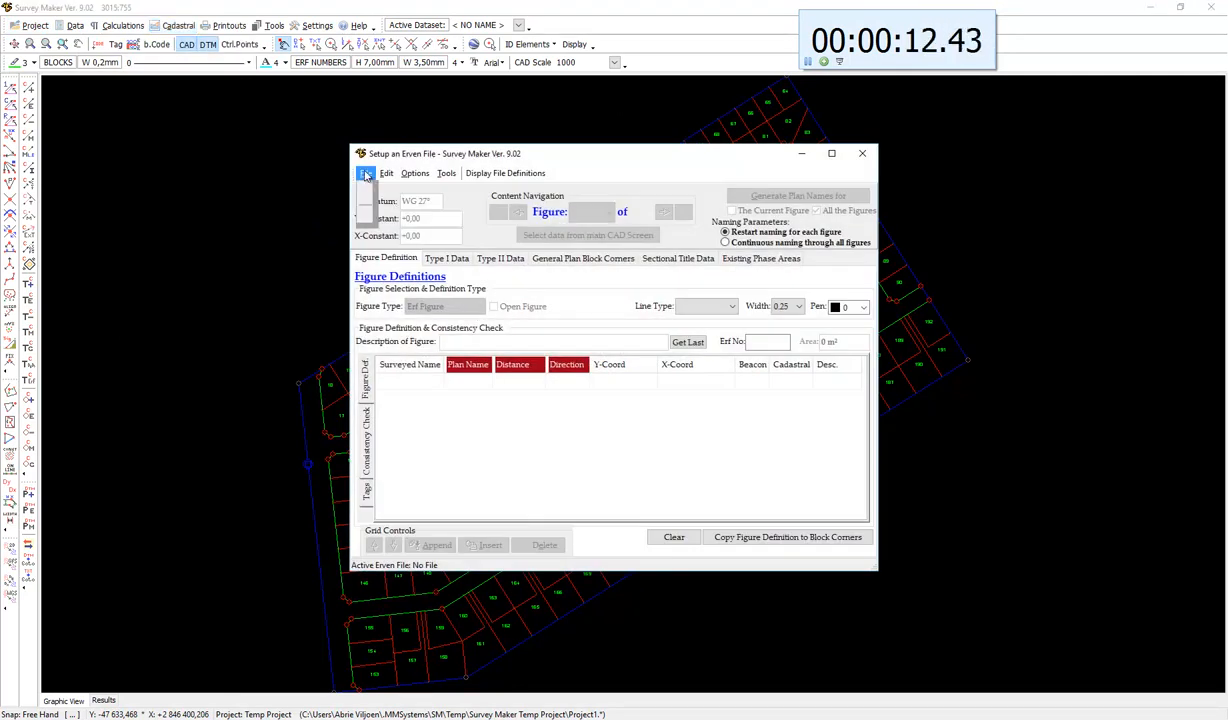
pyautogui.click(366, 173)
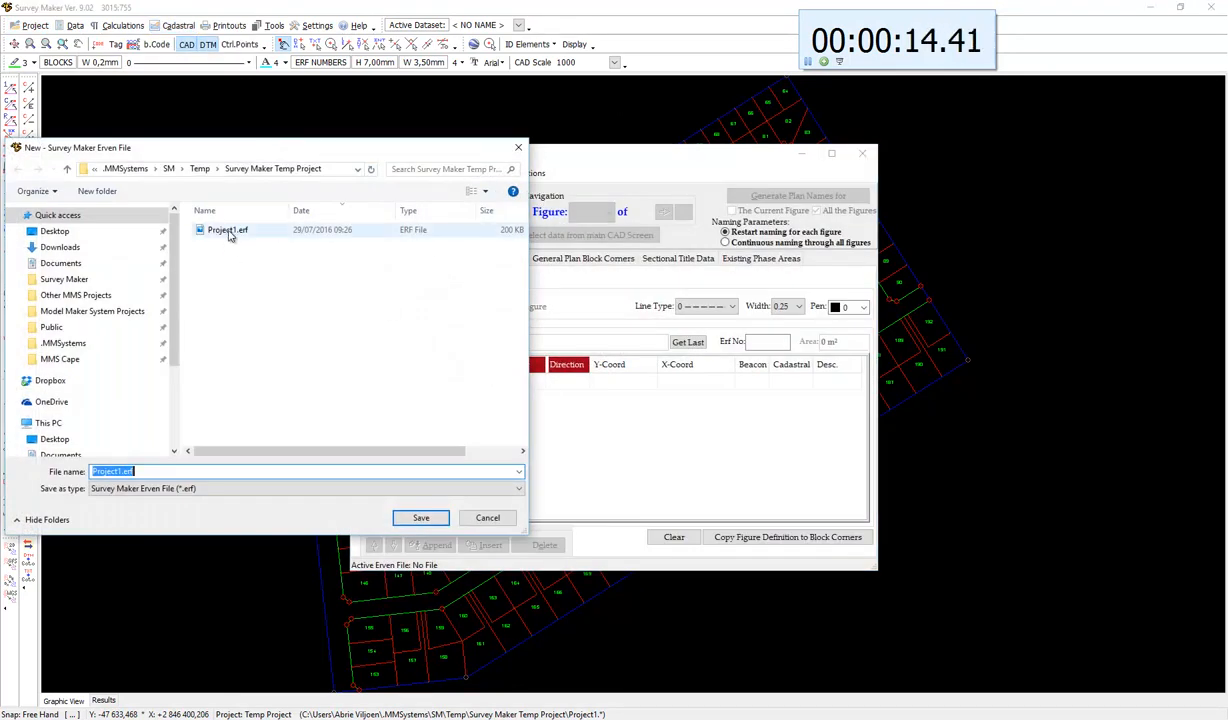
pyautogui.click(420, 517)
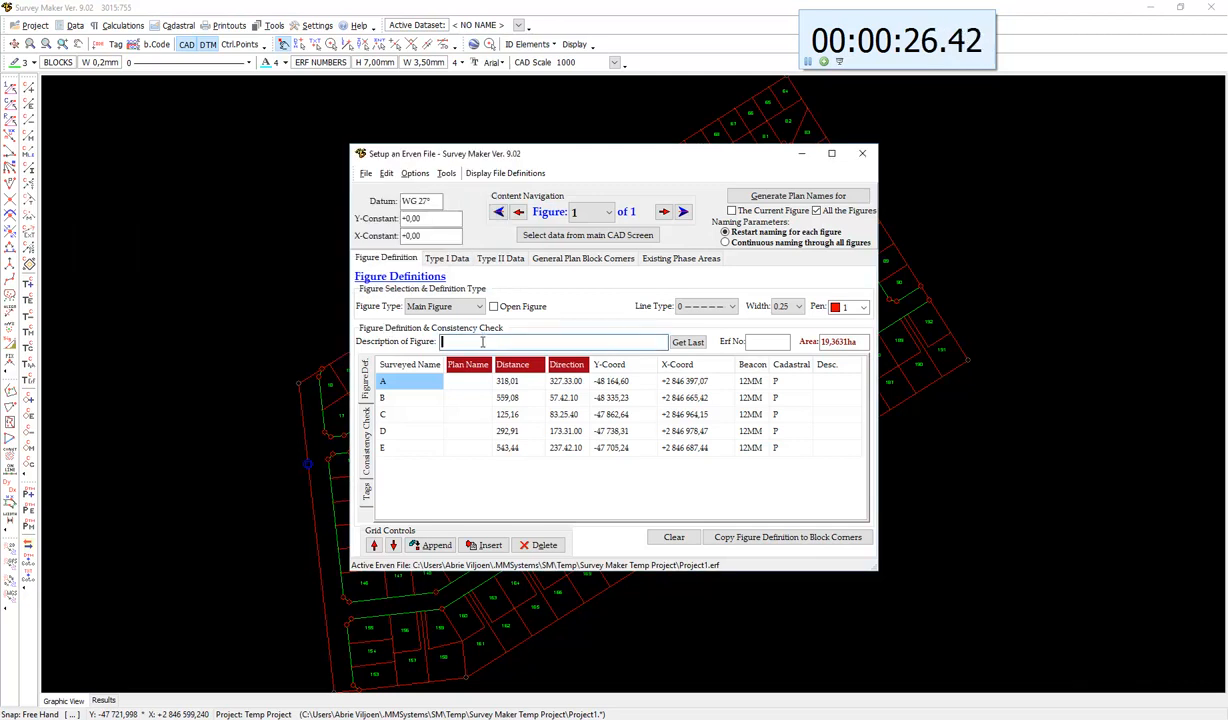
# Enter PORTION 555 (A PORTION OF PORTION 2) plus township, farm, province and deed details.
pyautogui.click(688, 342)
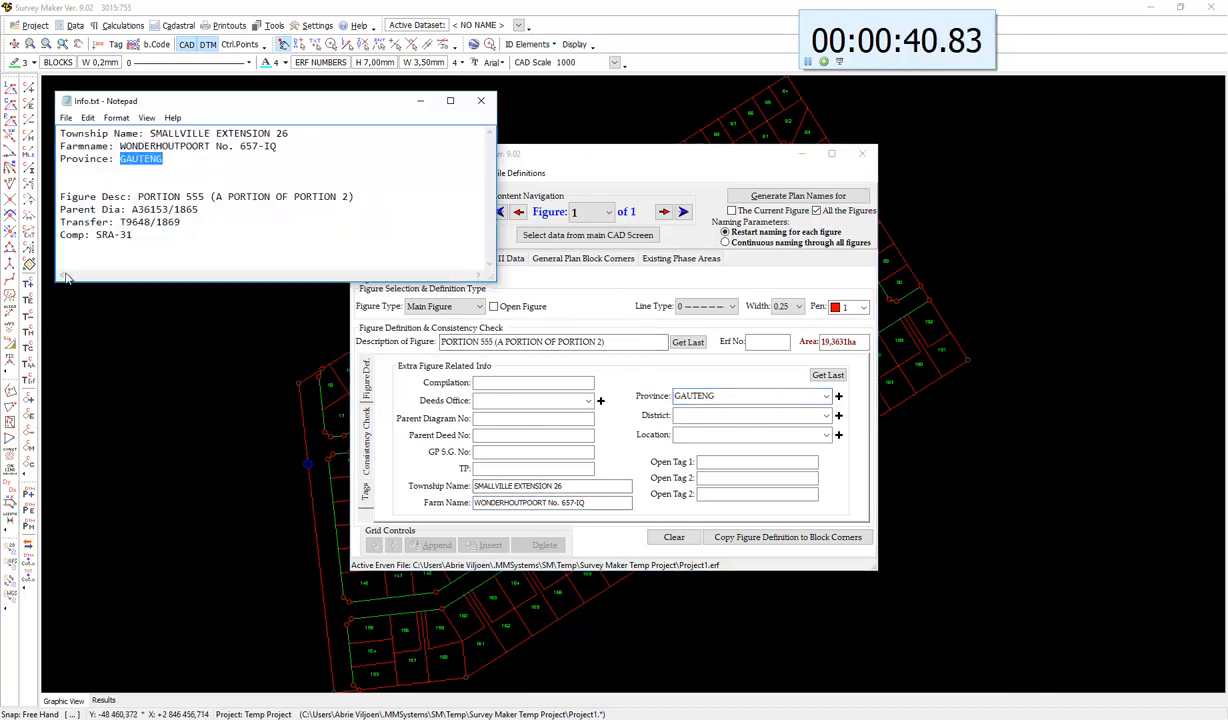
pyautogui.doubleClick(164, 209)
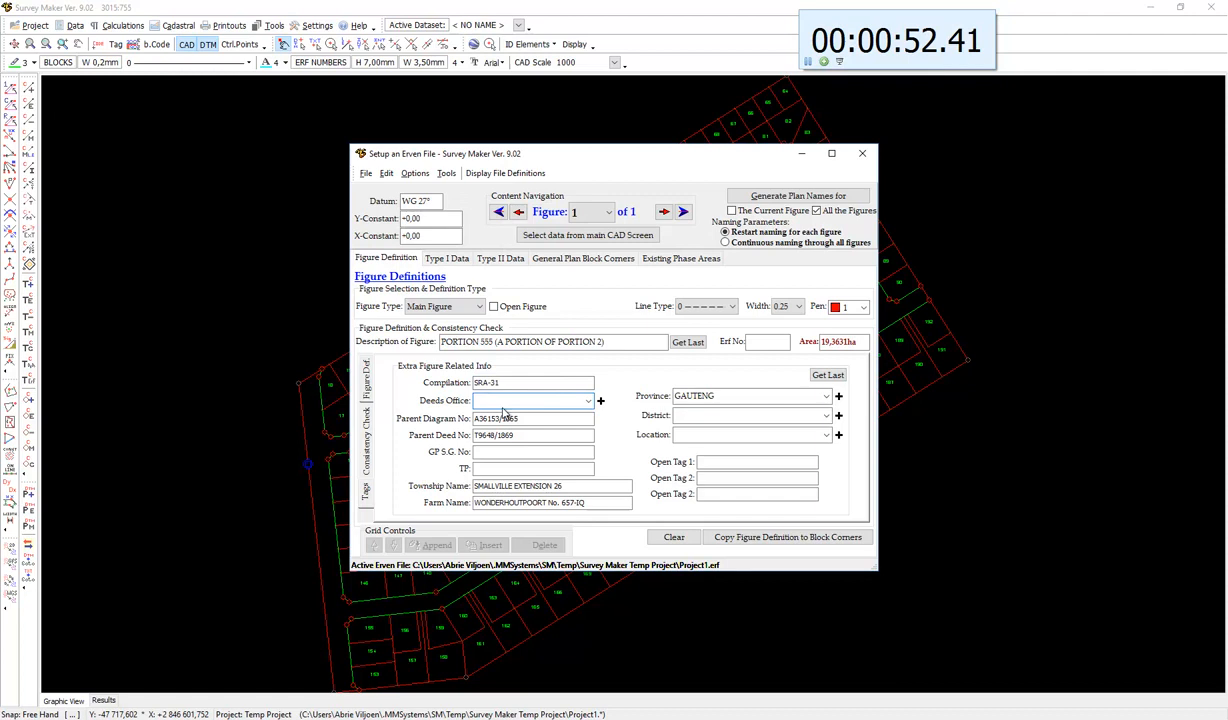
pyautogui.write('Pretoria')
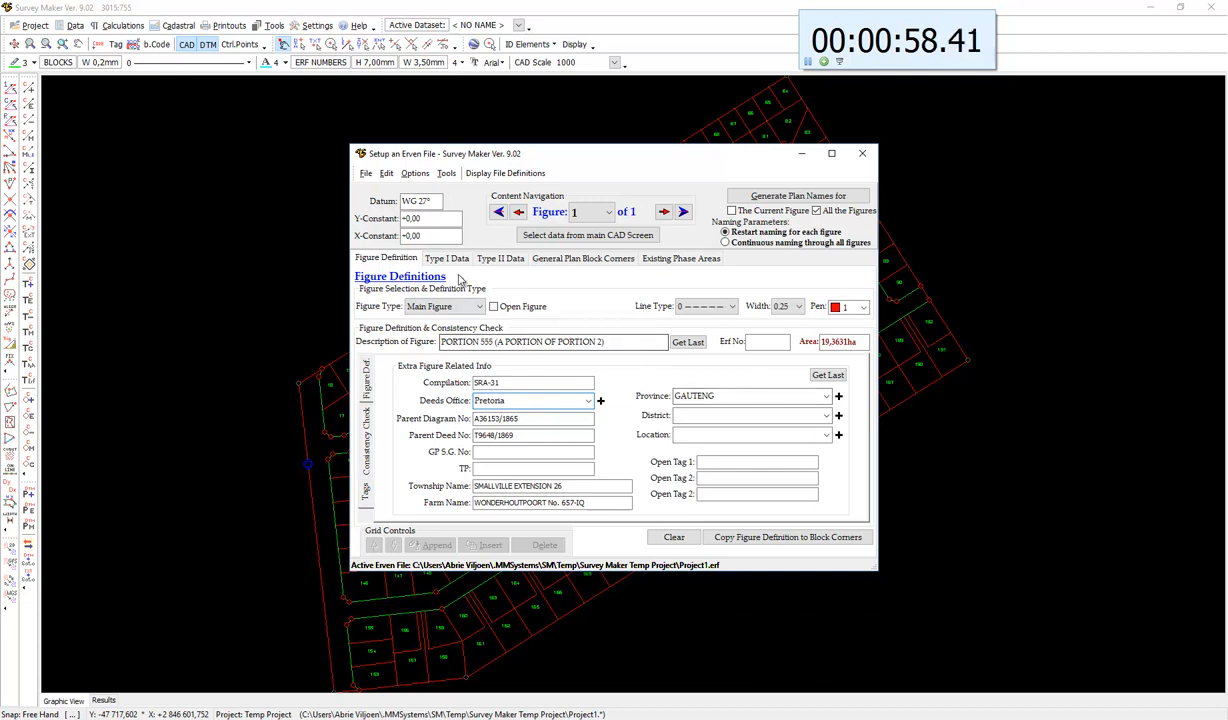
pyautogui.click(446, 258)
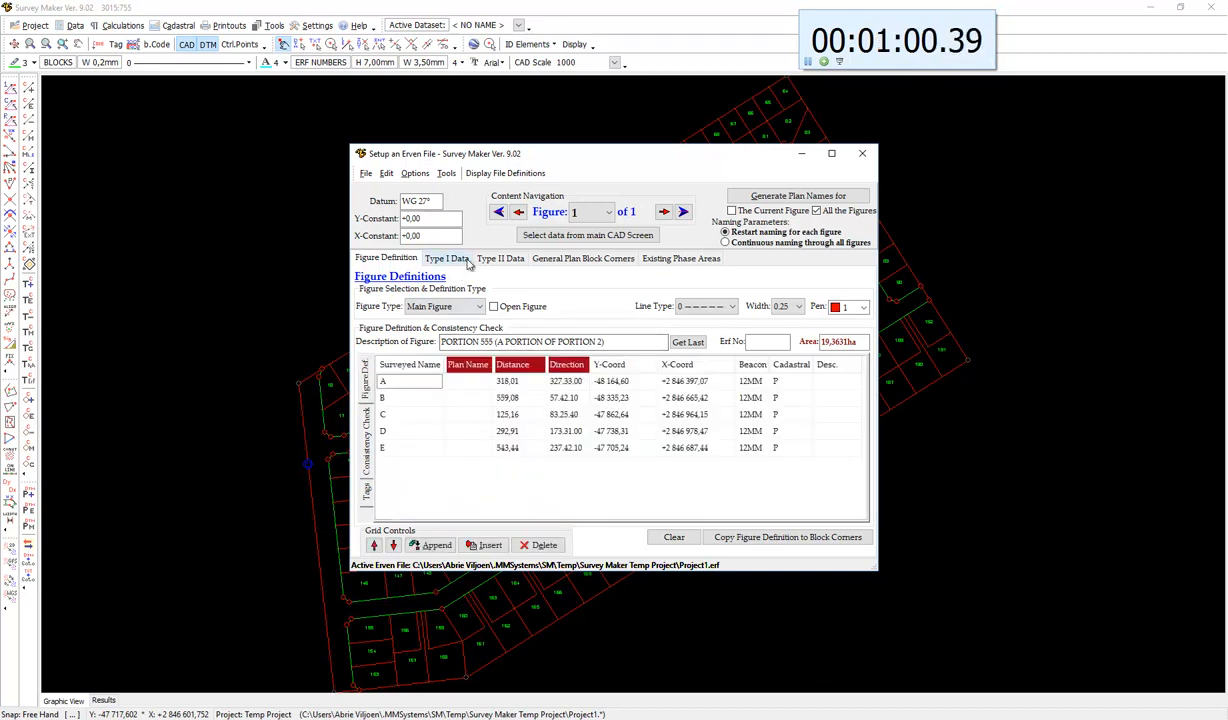
# Add a TOWN SURVEY MARKS beacon table with rows TSM1 and TSM2.
pyautogui.click(500, 258)
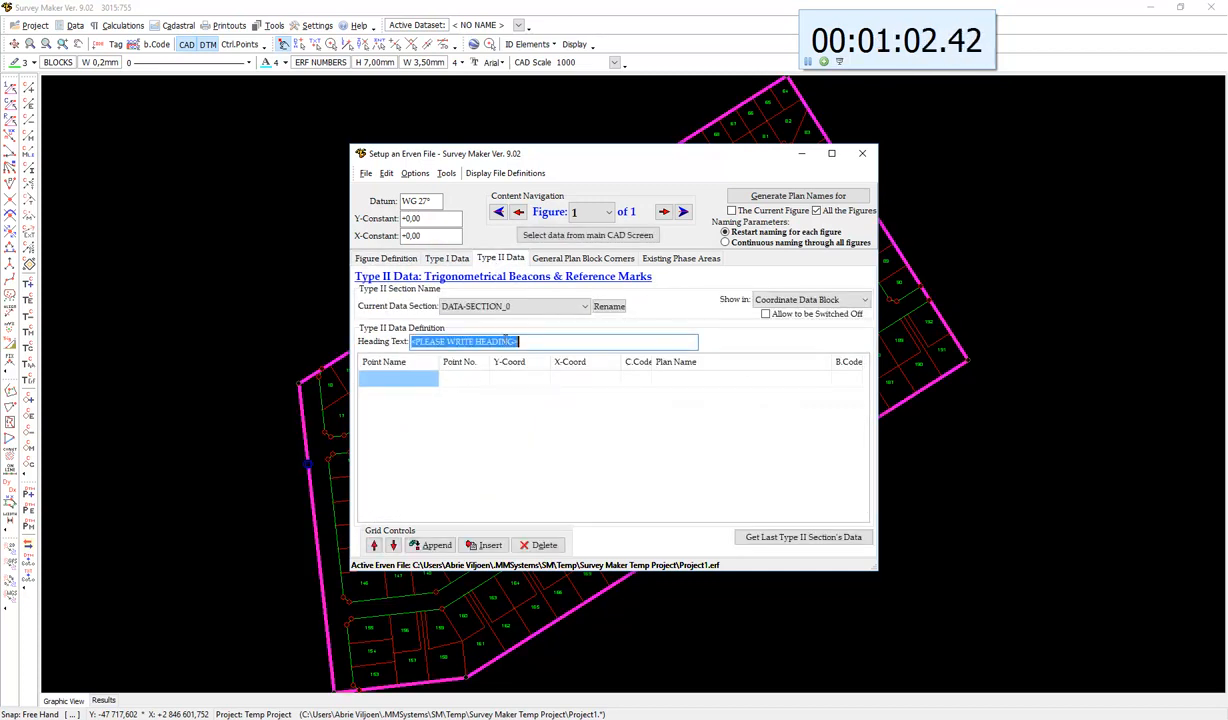
pyautogui.write('TOWN SURVEY:')
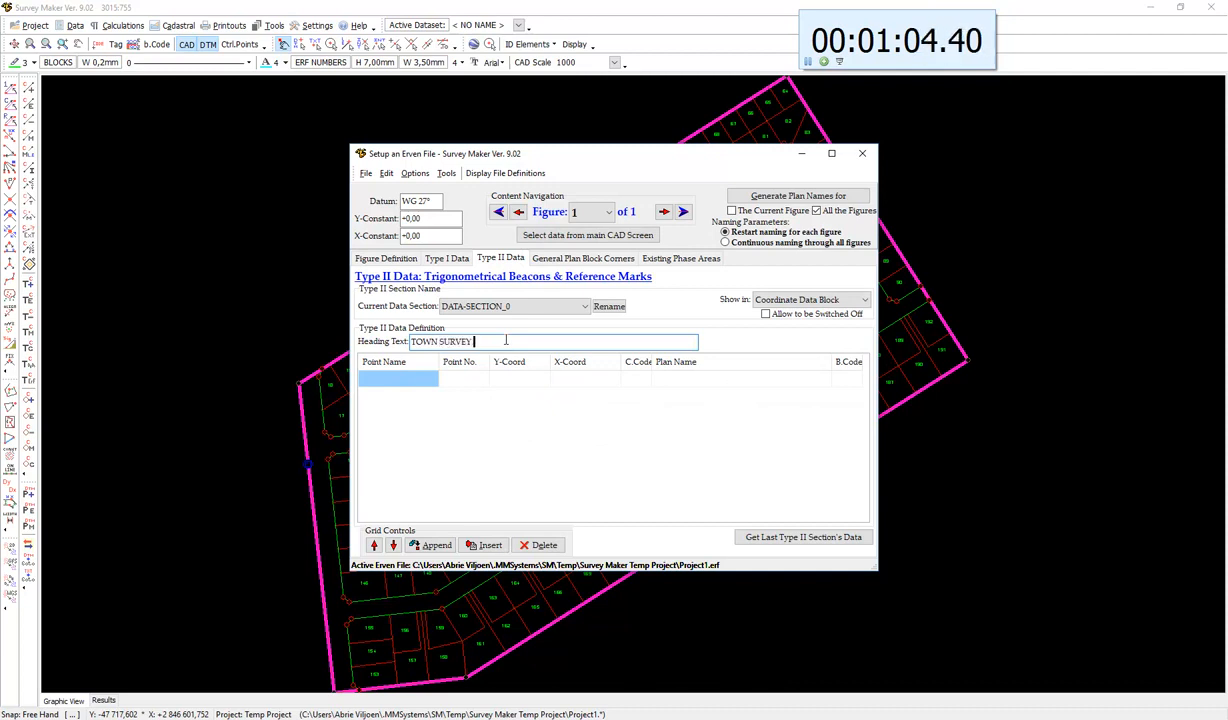
pyautogui.write('MARKS')
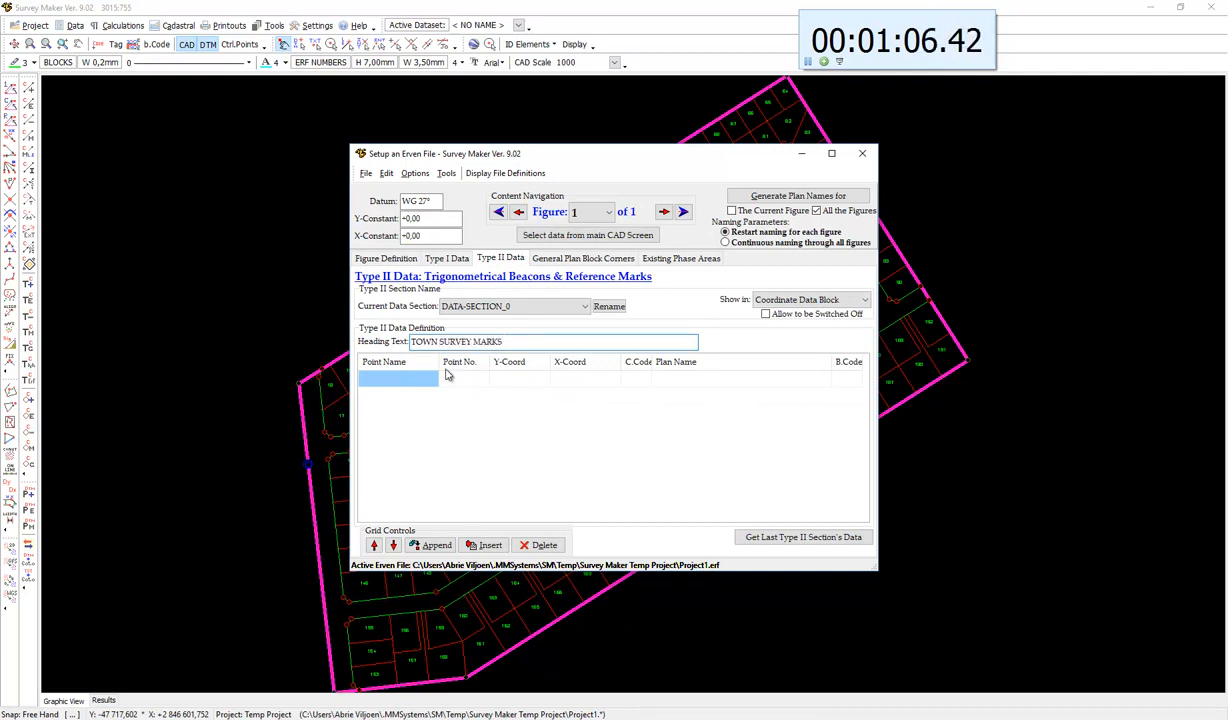
pyautogui.write('TSM1')
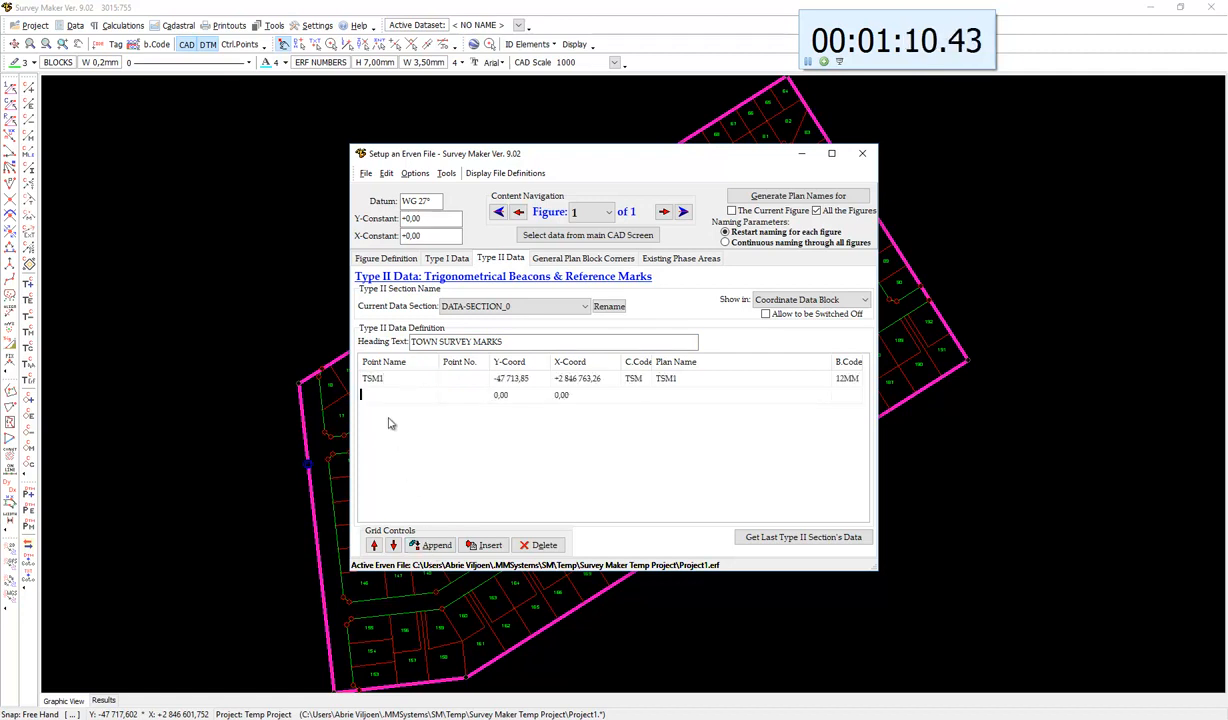
pyautogui.write('TSM2')
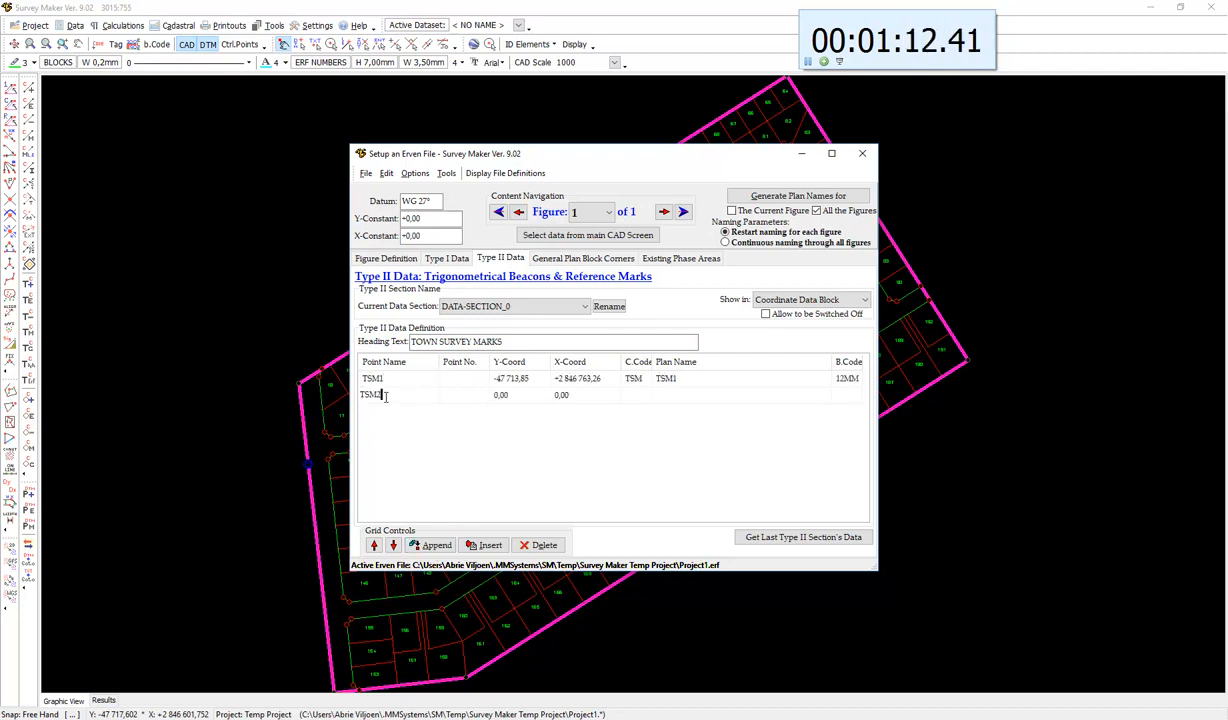
pyautogui.click(583, 258)
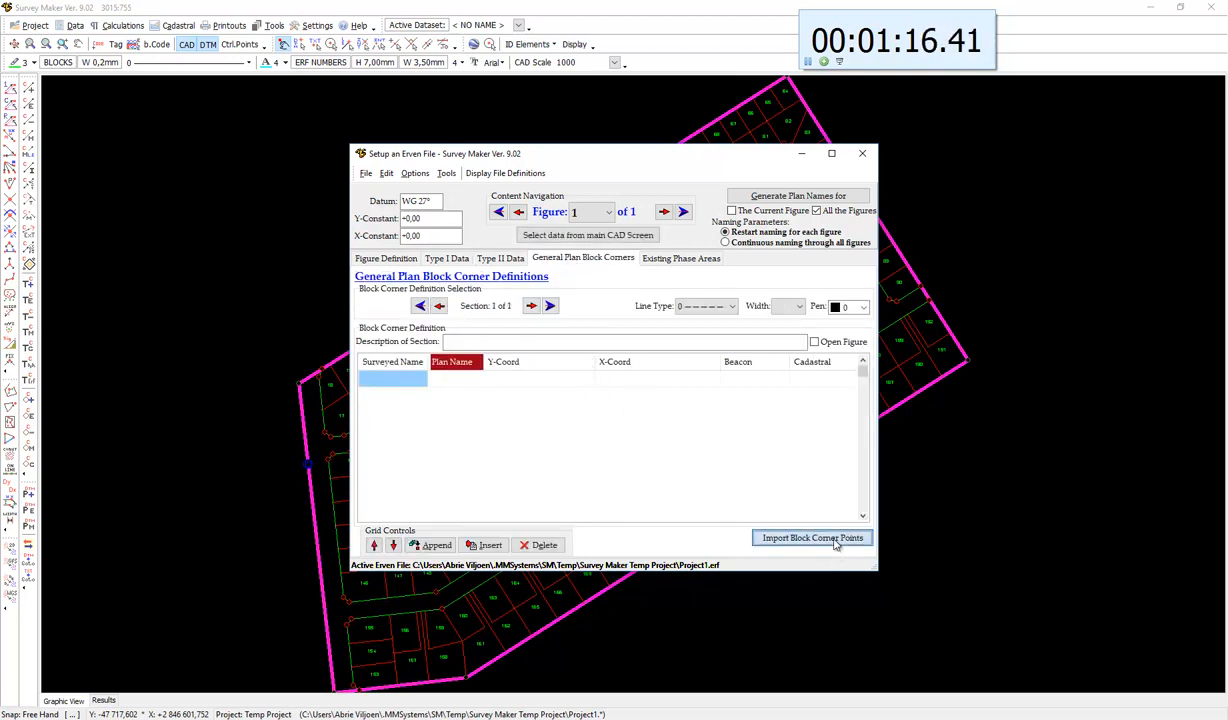
# Close the 'Setup an Erven File' window to get back to the township CAD screen.
pyautogui.click(386, 258)
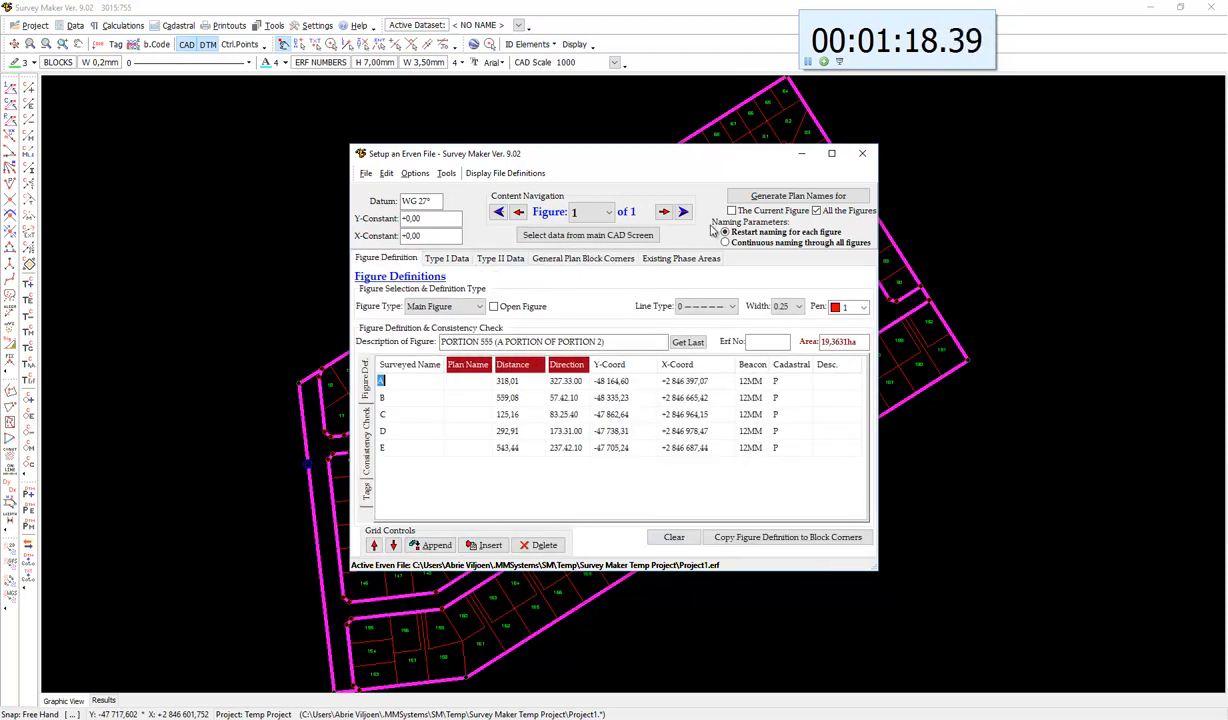
pyautogui.click(447, 173)
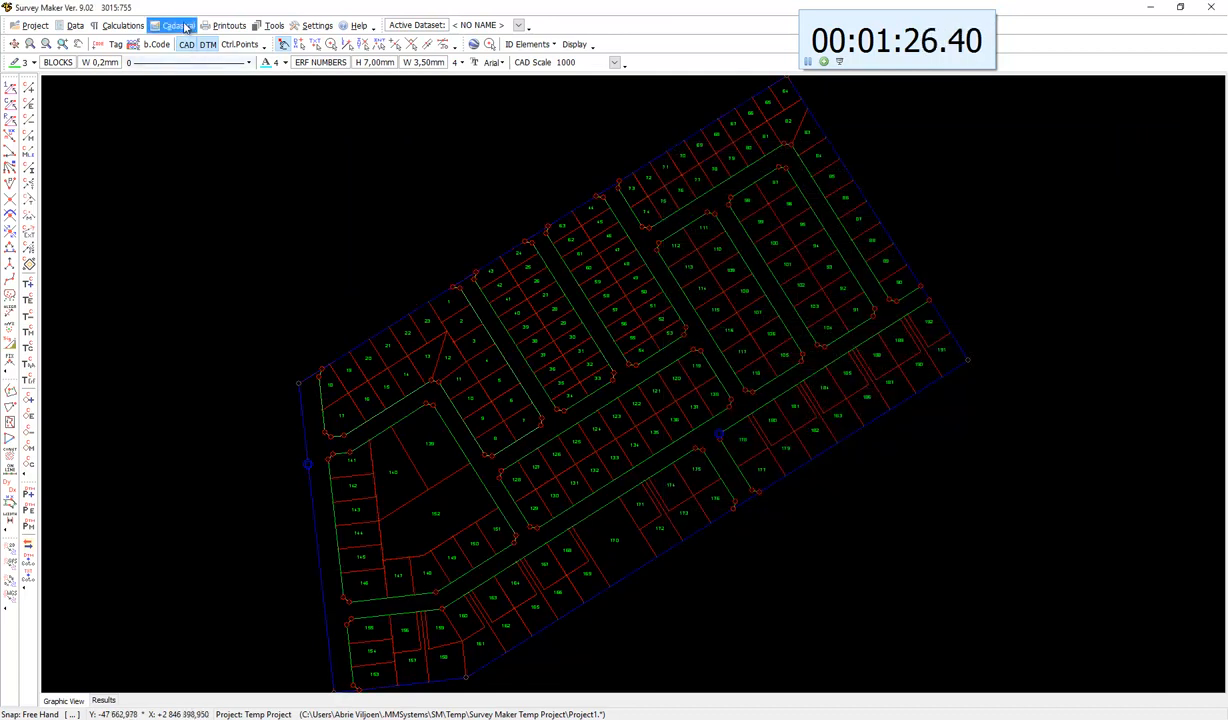
# Lay out the General Plan A0 sheet in Cadastral Plans and view the full page.
pyautogui.click(171, 25)
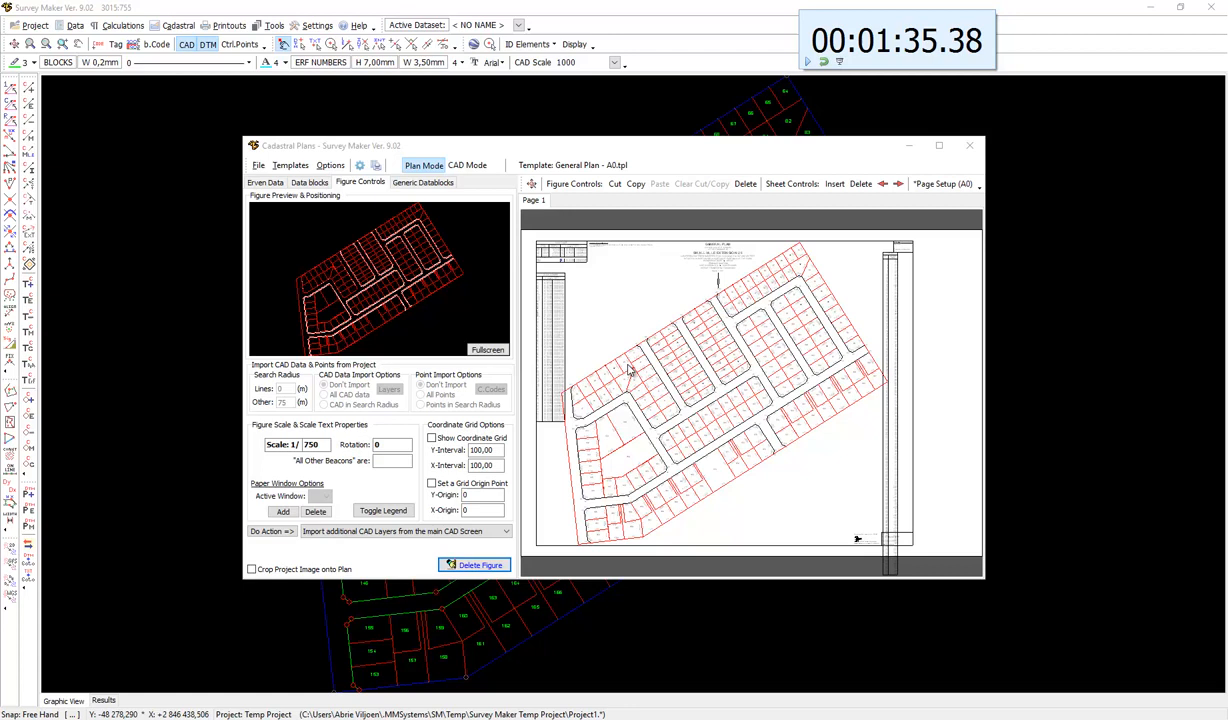
pyautogui.moveTo(799, 504)
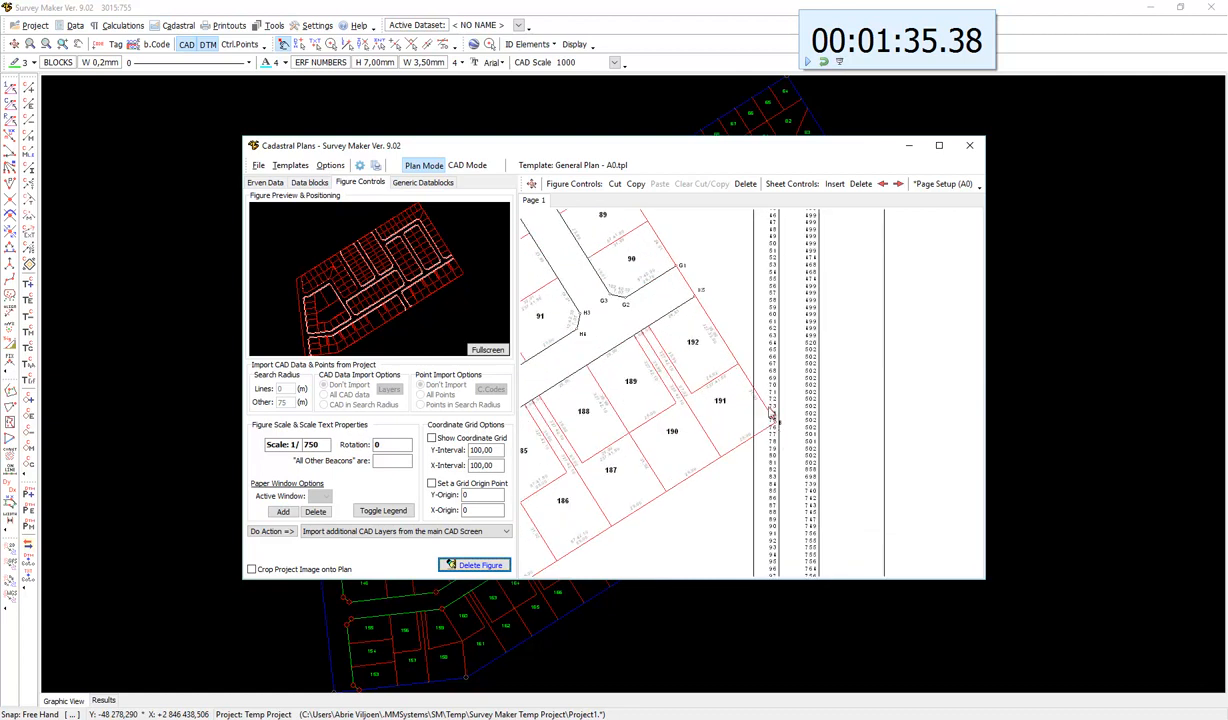
pyautogui.moveTo(611, 310)
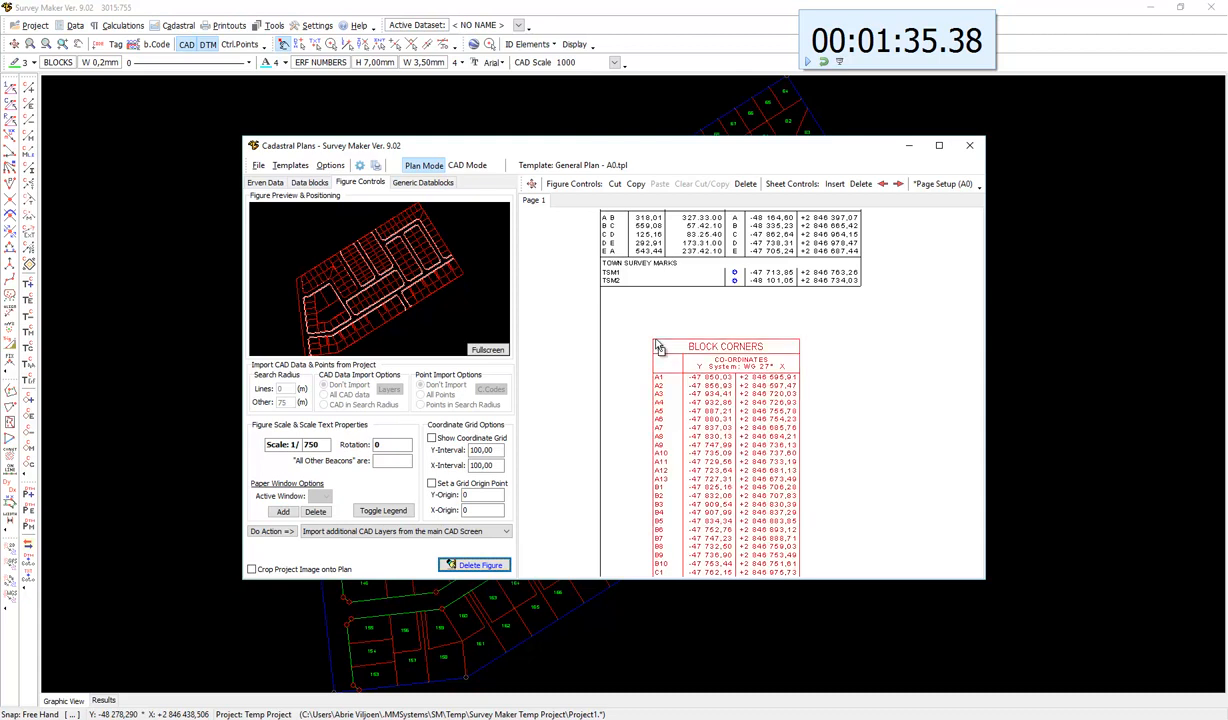
pyautogui.click(531, 183)
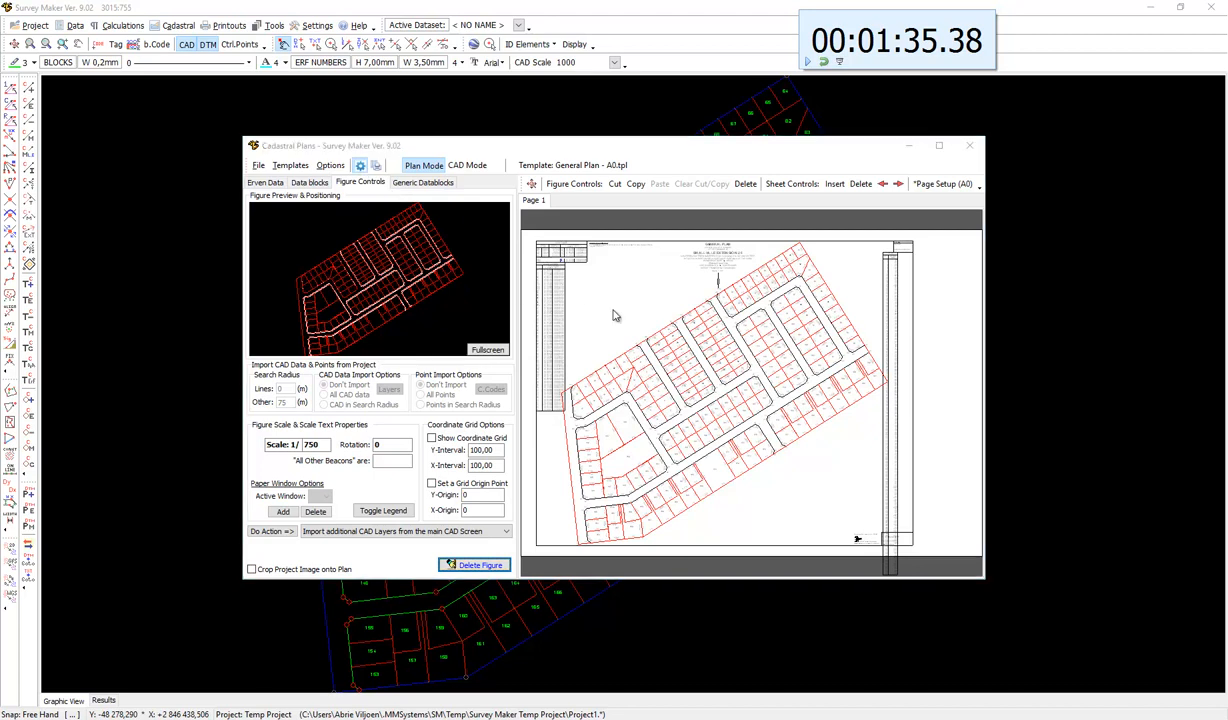
# Refresh the plan blocks from the Erven Data tab, bringing the figure scale to 1:1000.
pyautogui.click(942, 184)
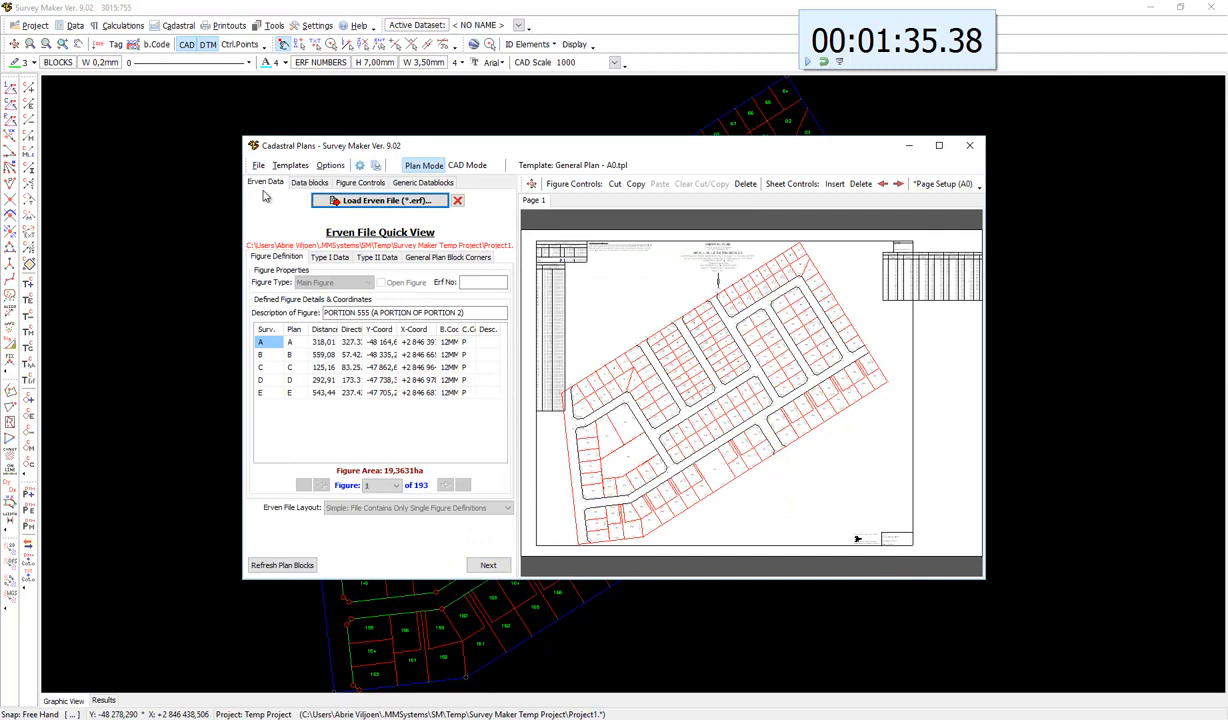
pyautogui.click(282, 565)
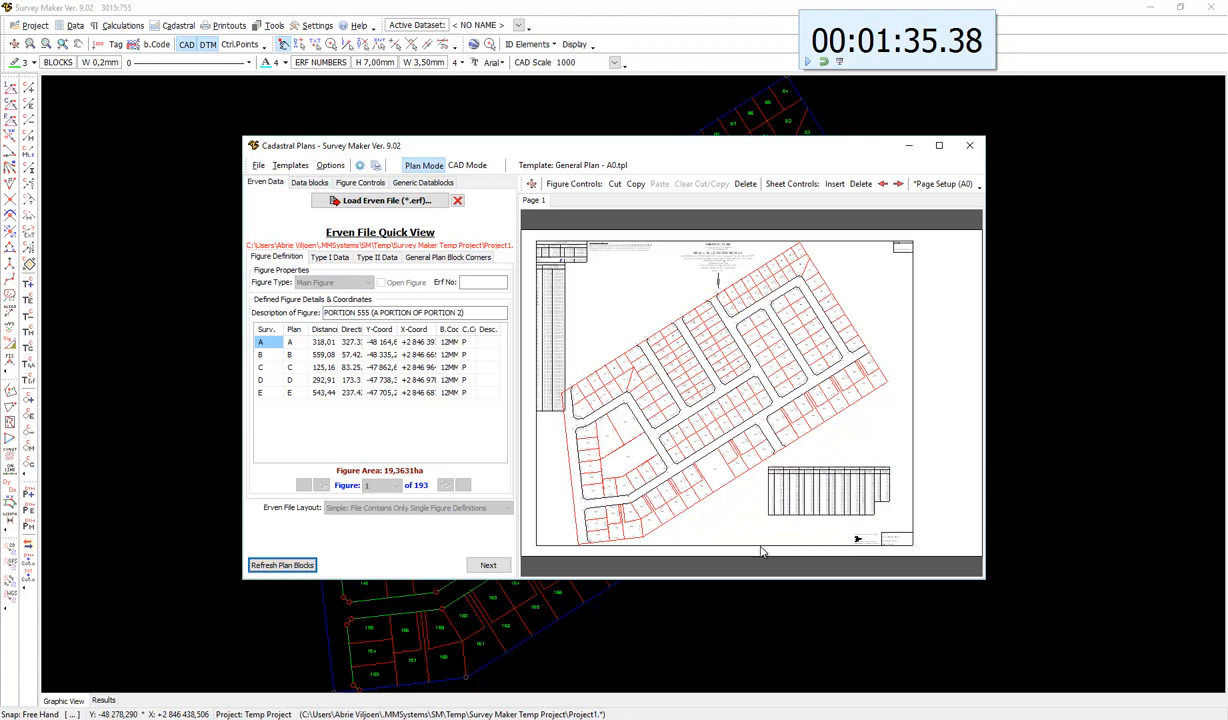
pyautogui.moveTo(828, 402)
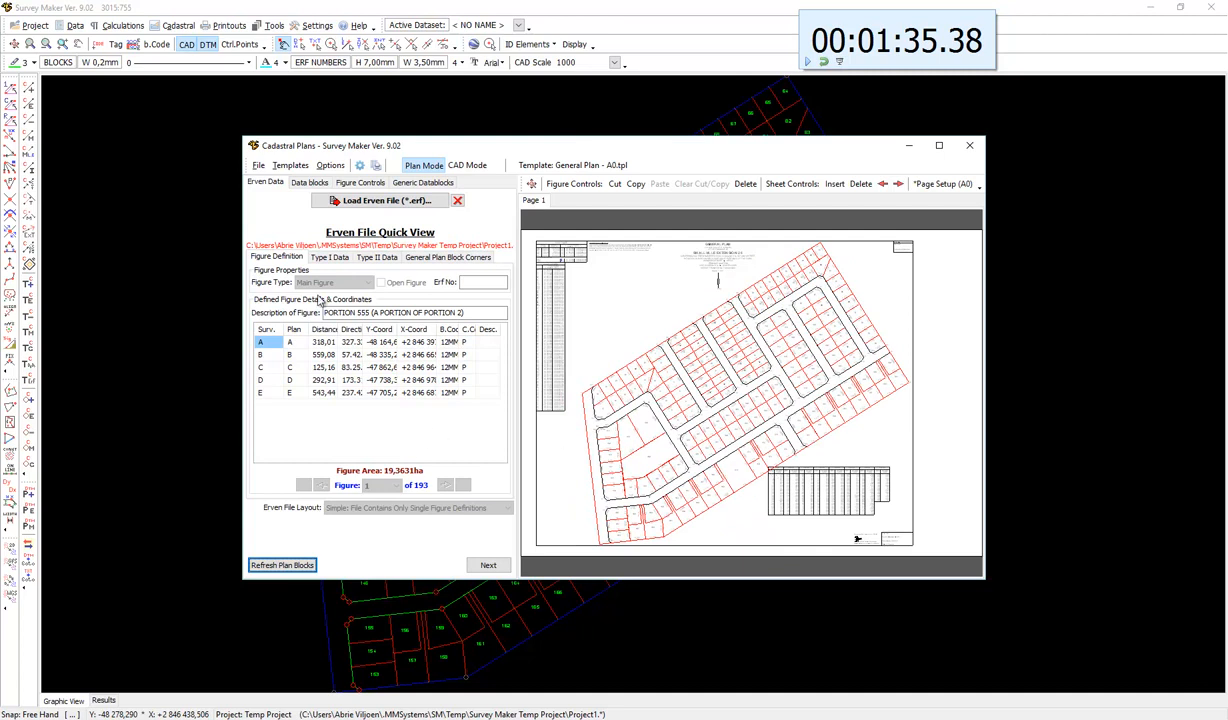
pyautogui.click(359, 182)
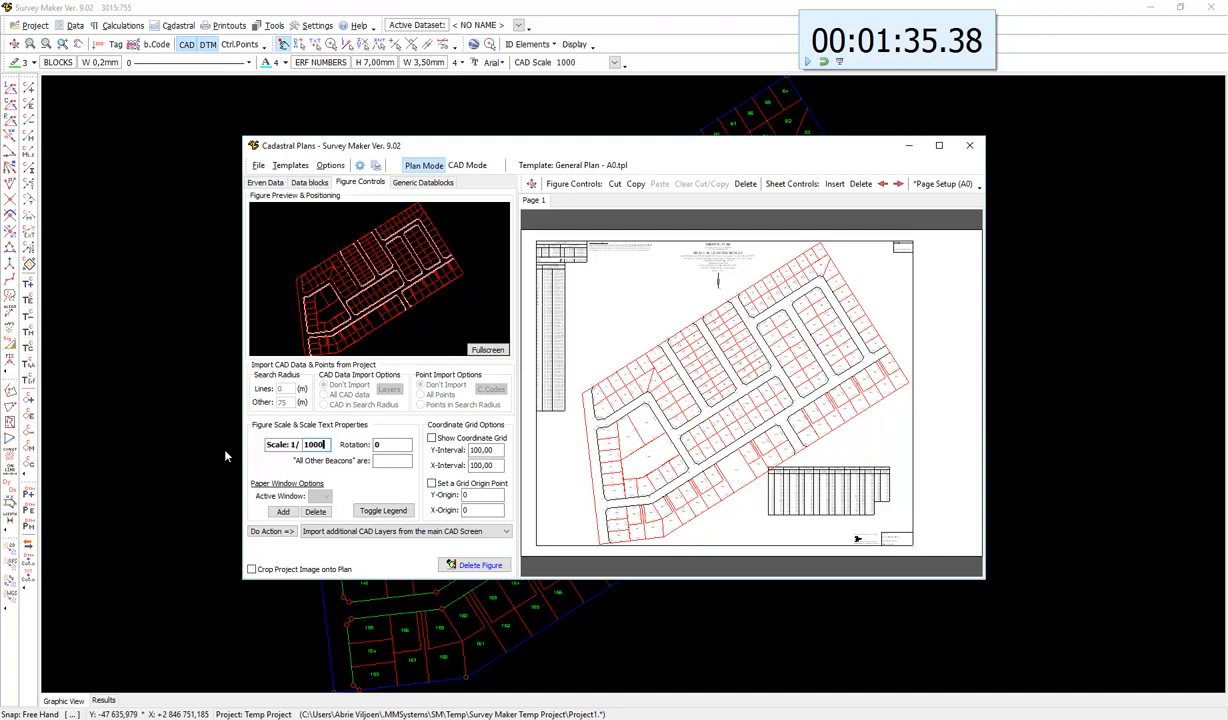
# Select the Figure Controls scale value to replace it with 750.
pyautogui.tripleClick(313, 444)
pyautogui.write('750')
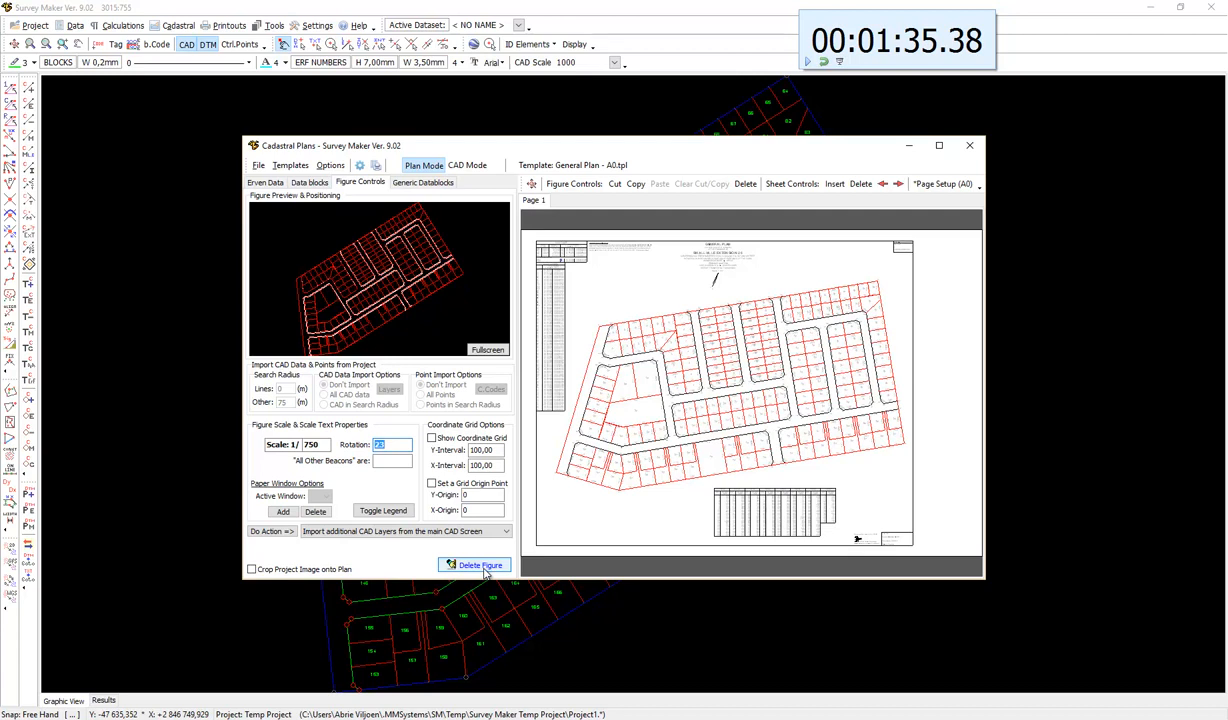
# Delete the figure, confirm Yes, and recreate it at 1:750 with 23° rotation.
pyautogui.click(480, 565)
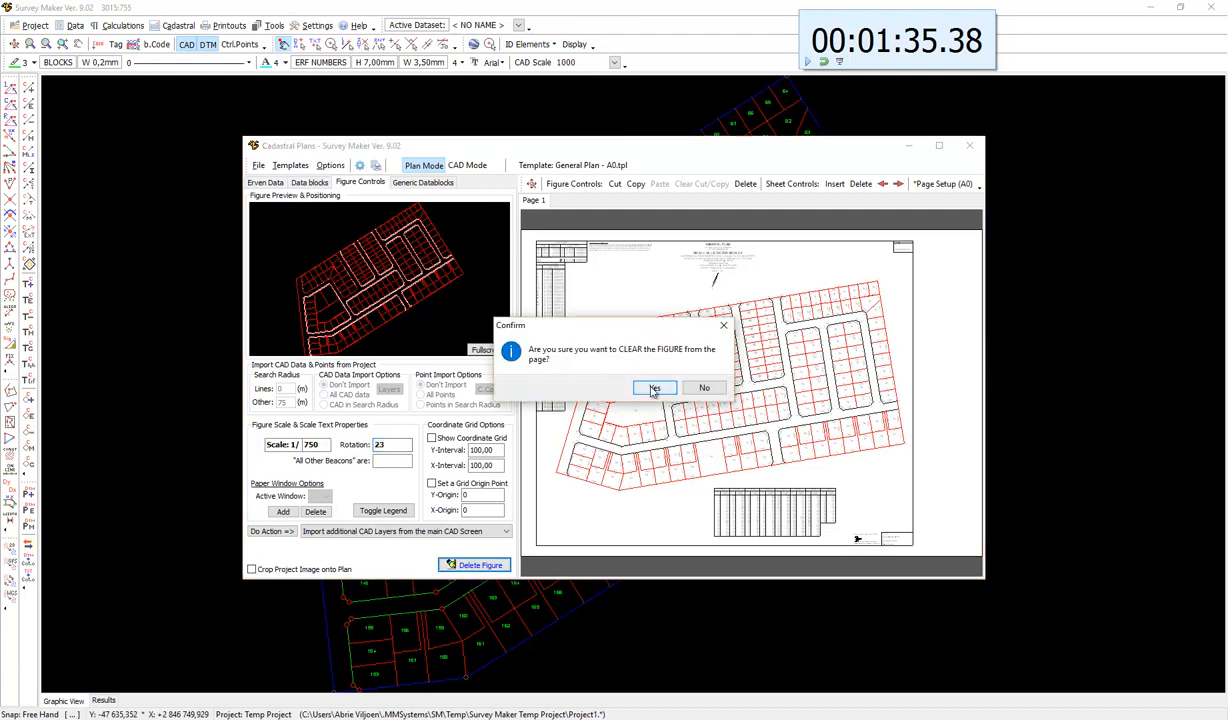
pyautogui.click(655, 388)
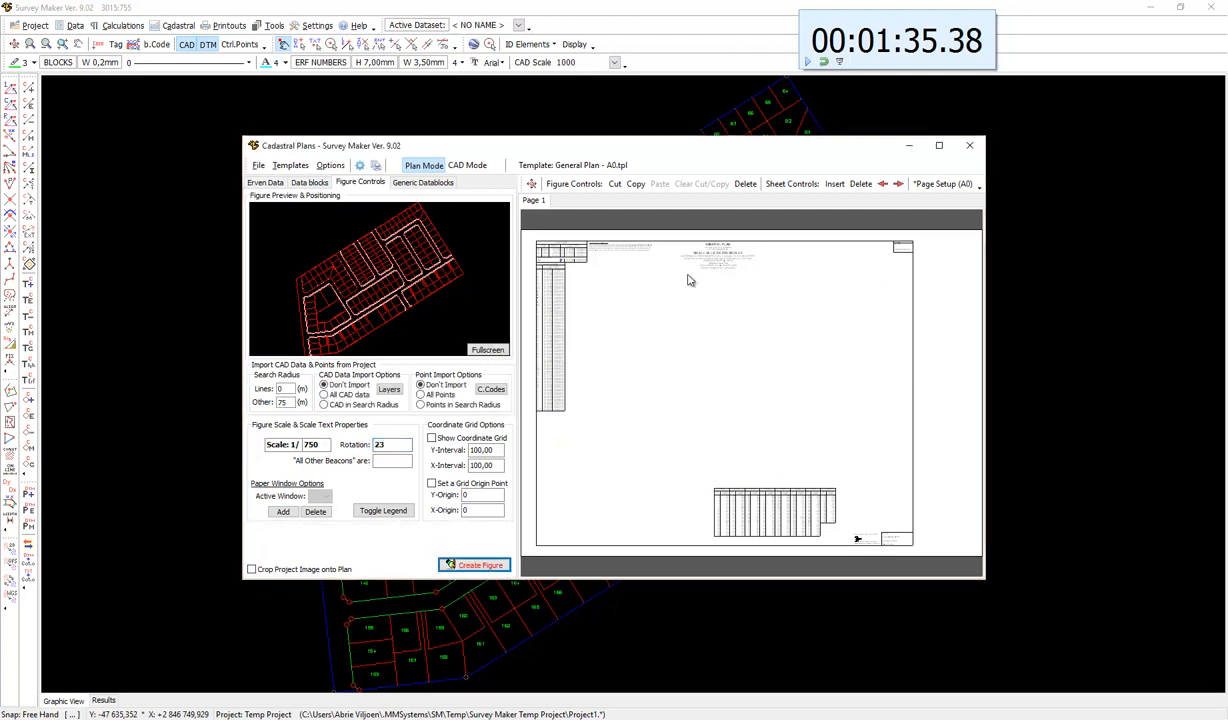
pyautogui.moveTo(548, 401)
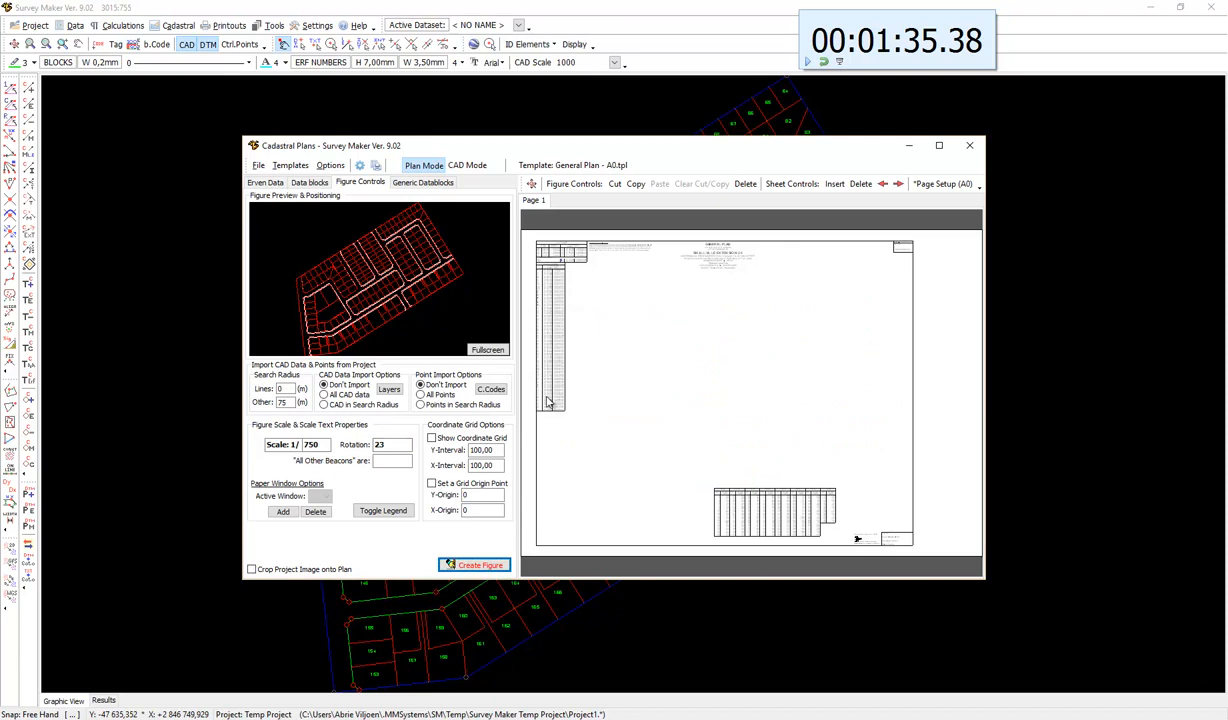
pyautogui.moveTo(493, 555)
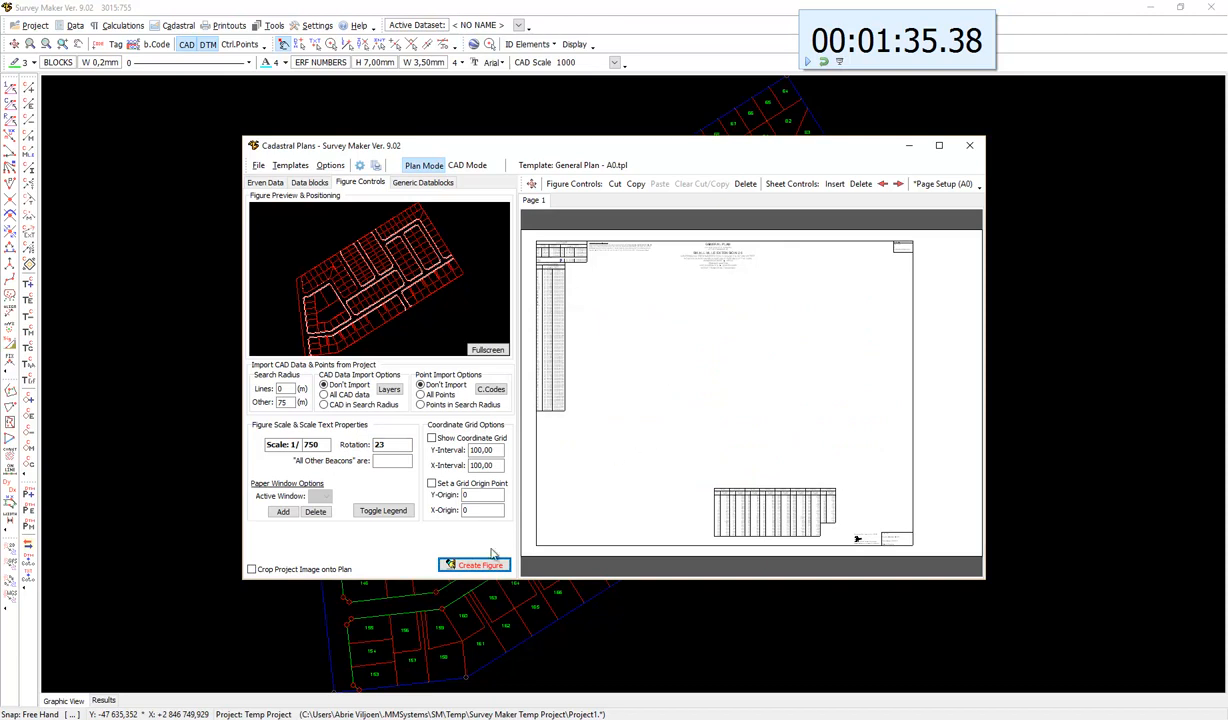
pyautogui.click(474, 564)
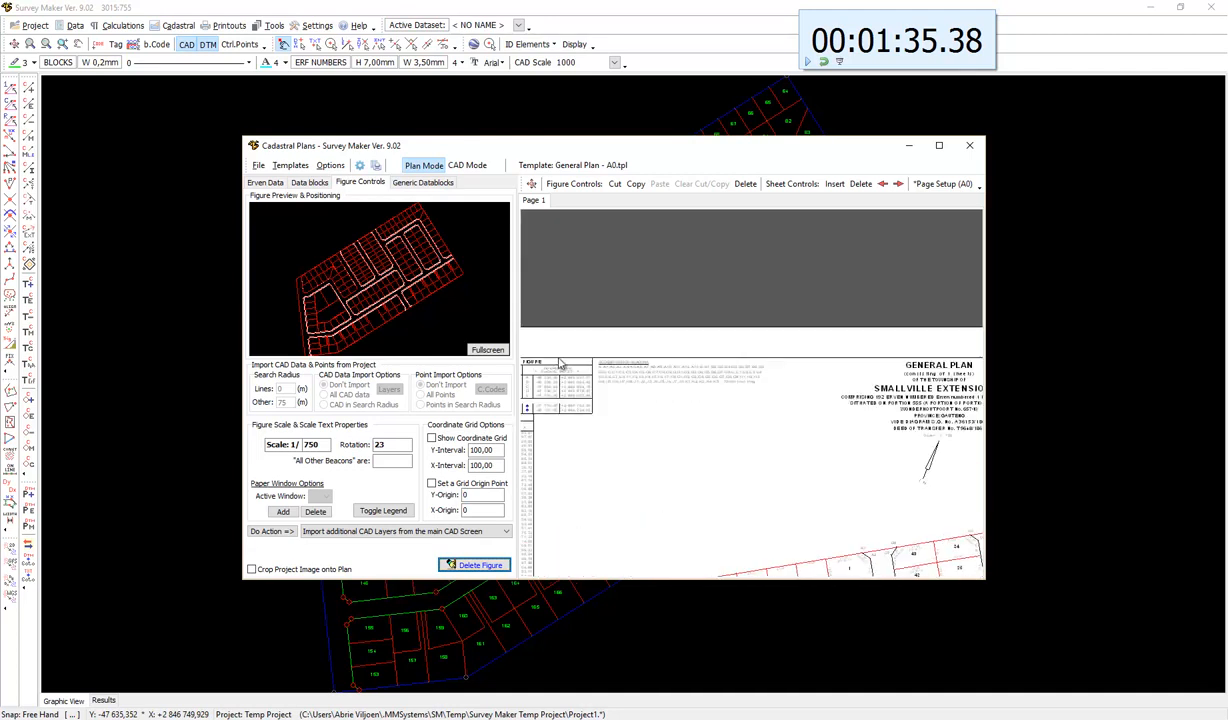
pyautogui.click(532, 184)
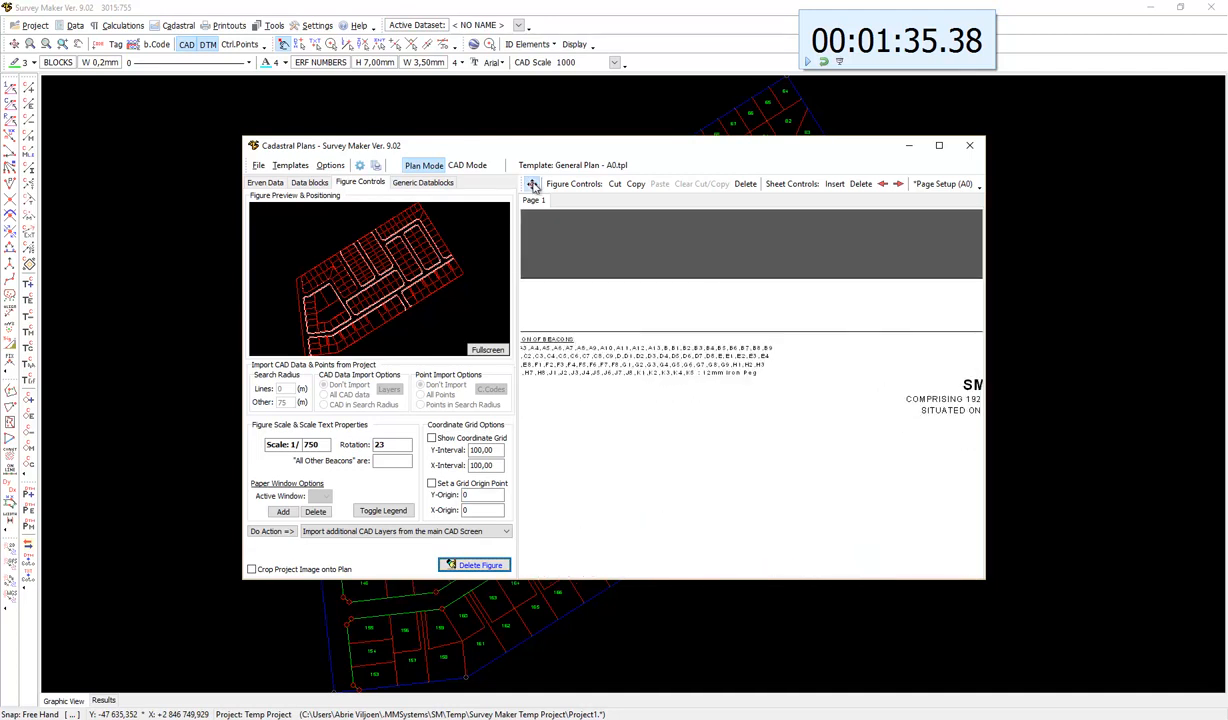
pyautogui.click(532, 184)
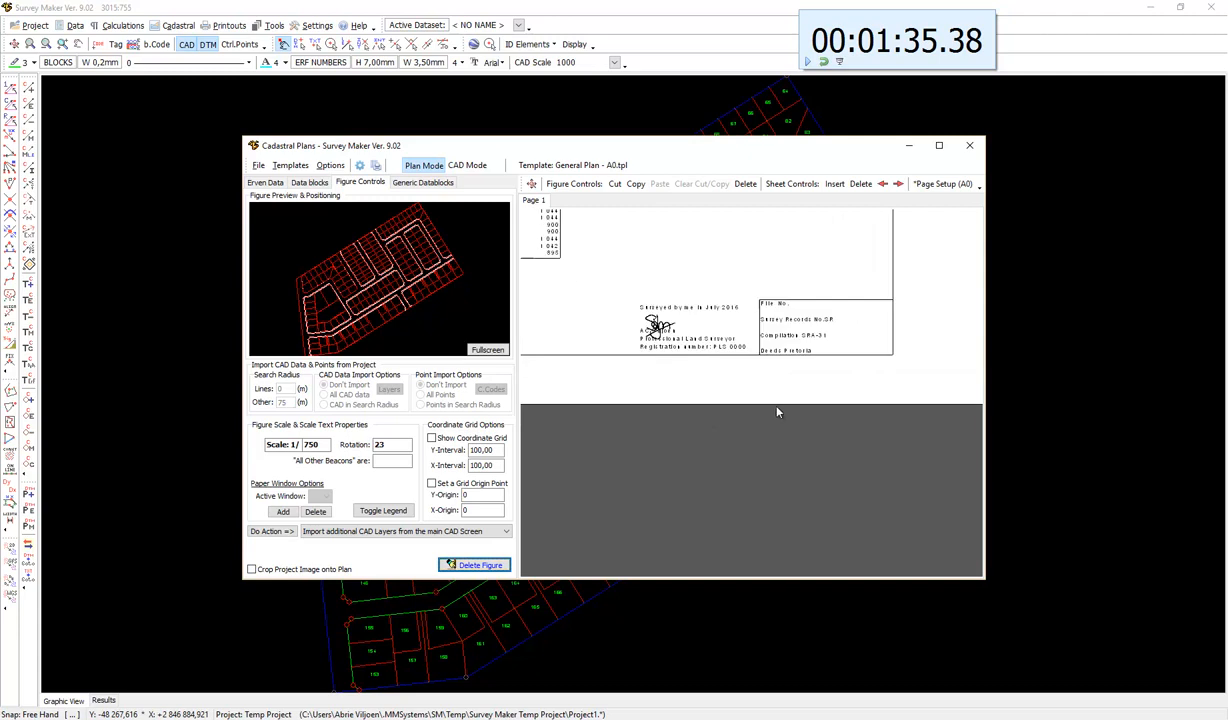
pyautogui.moveTo(653, 322)
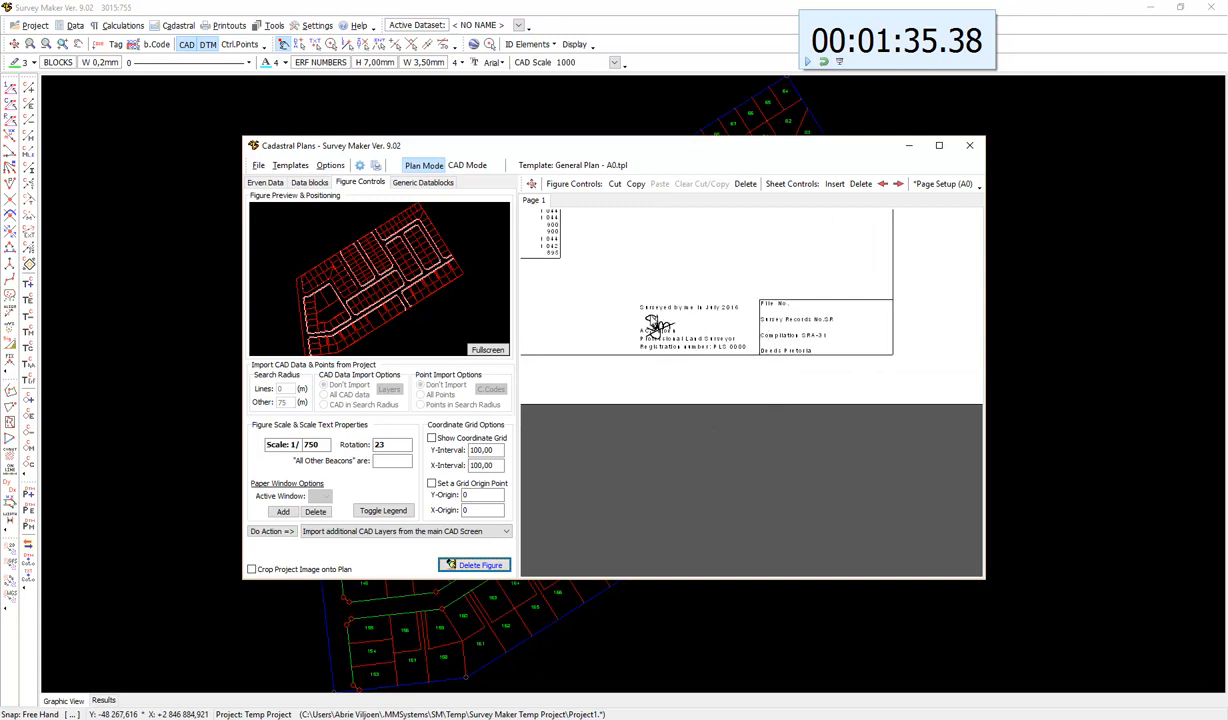